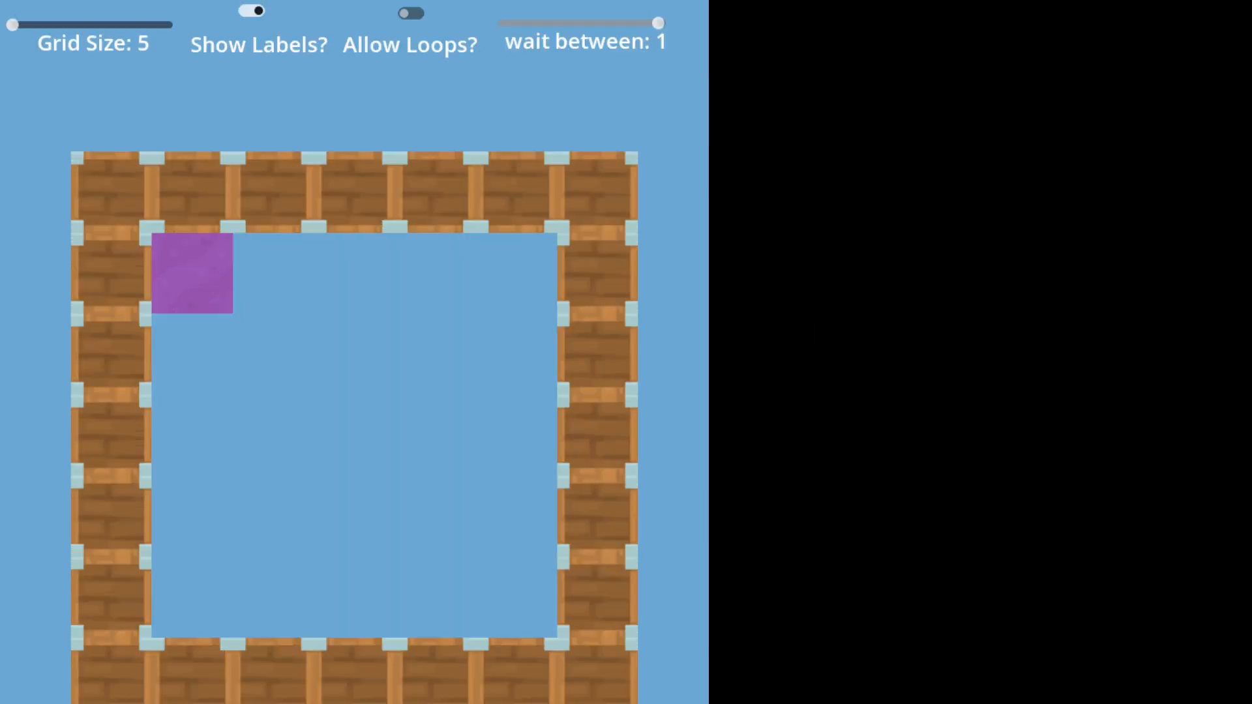
Advance the depth-first search so the start tile's unvisited neighbours are labelled A (below) and B (right)
click(250, 11)
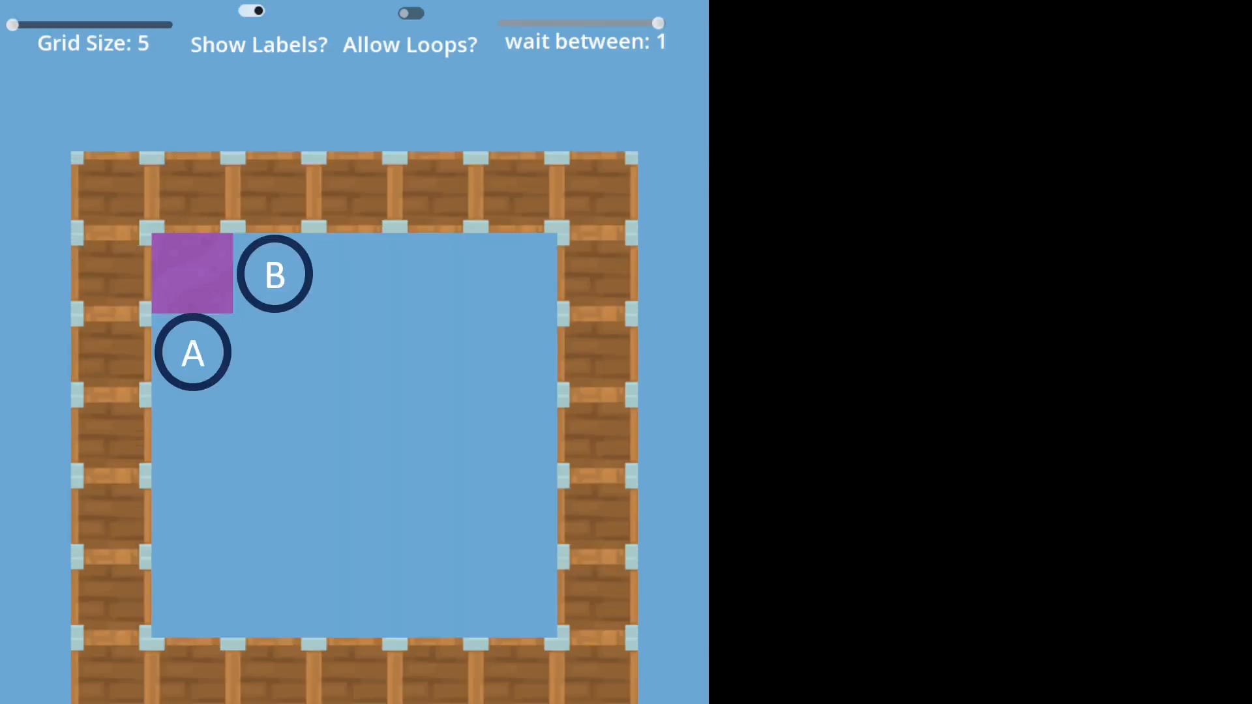